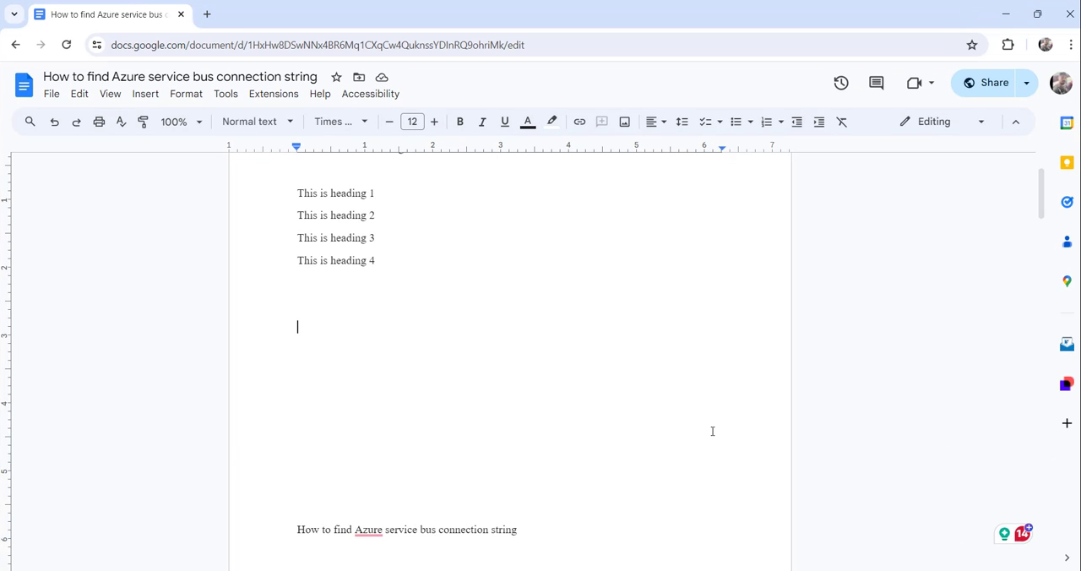
pyautogui.moveTo(487, 327)
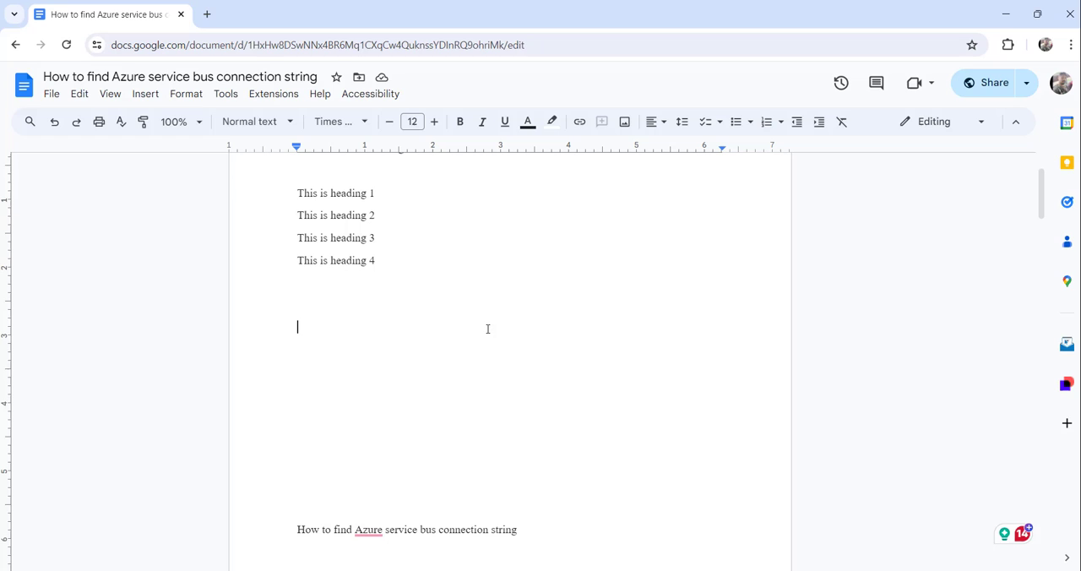
pyautogui.moveTo(404, 297)
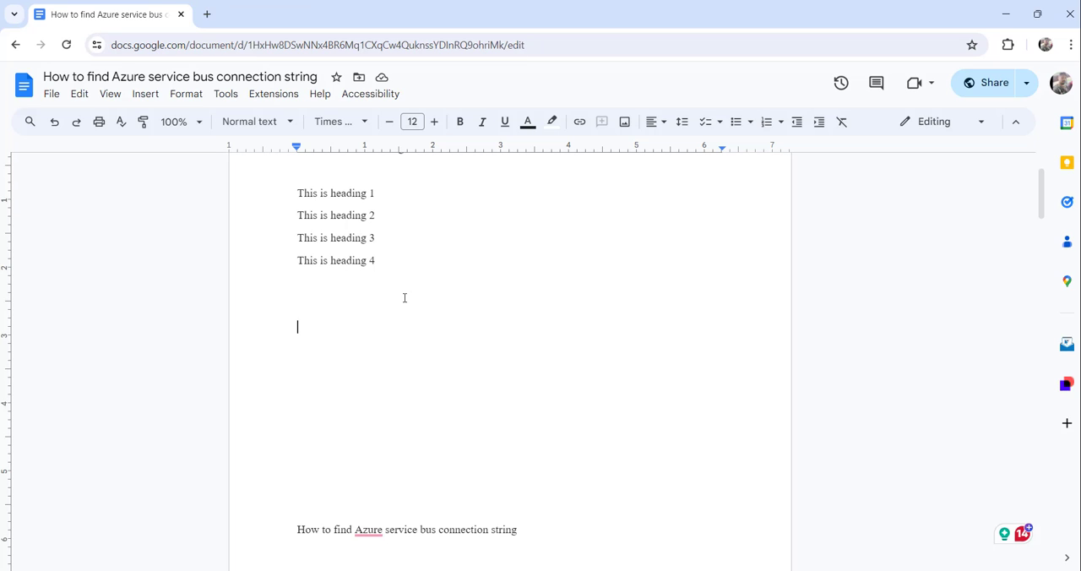
pyautogui.moveTo(354, 314)
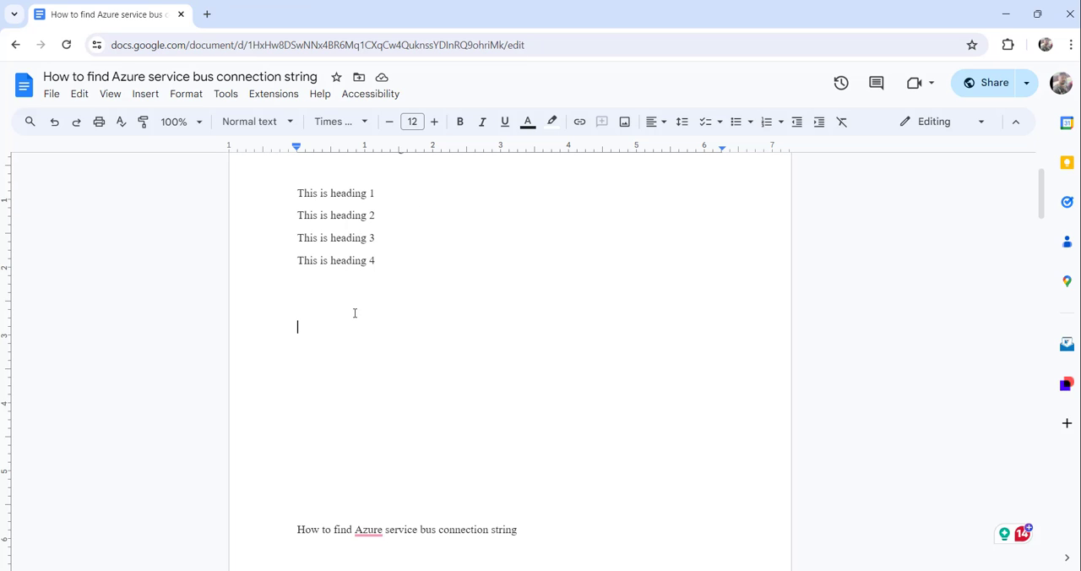
pyautogui.moveTo(361, 298)
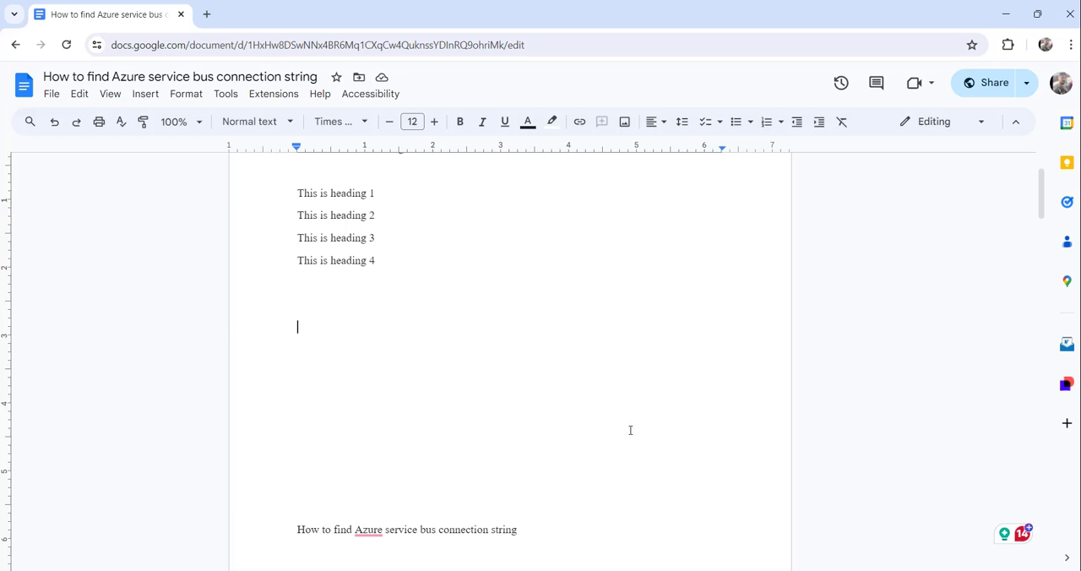
pyautogui.moveTo(546, 314)
pyautogui.write('1.')
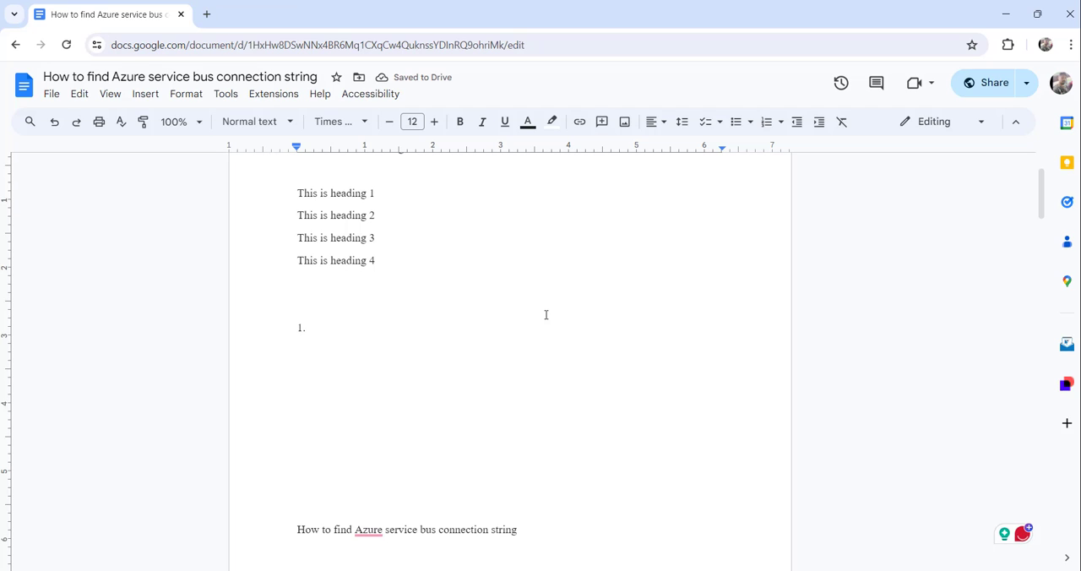
# Start a numbered list and enter the first two items, Heading1 and Heading 2.
pyautogui.click(767, 122)
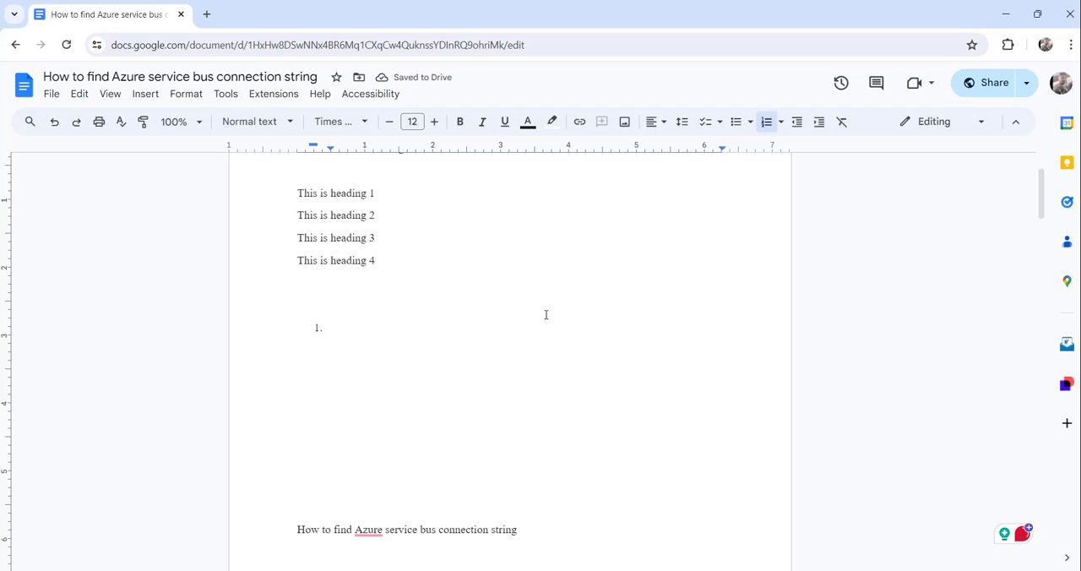
pyautogui.write('Head')
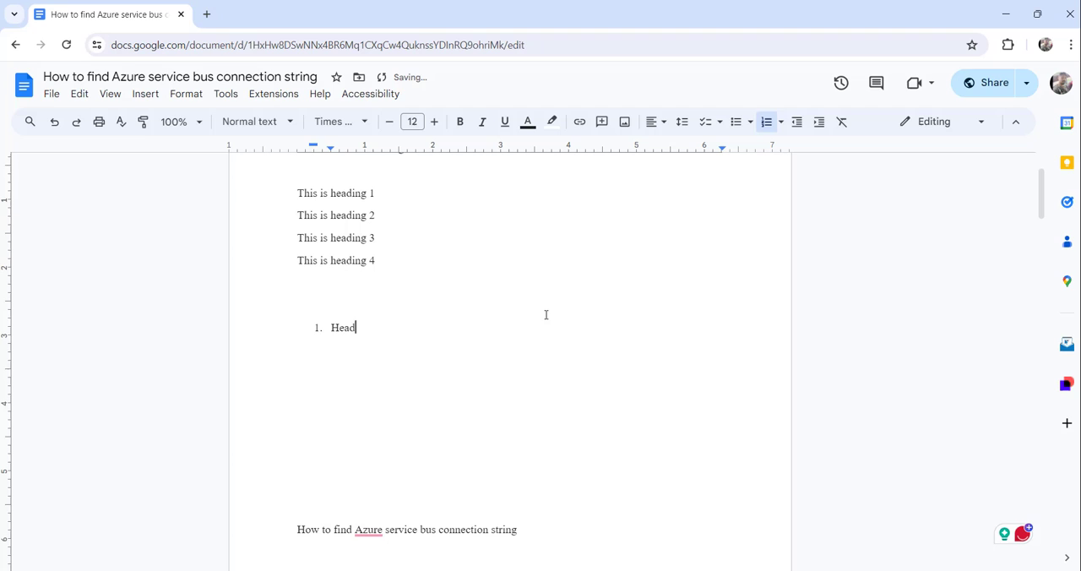
pyautogui.write('ing1')
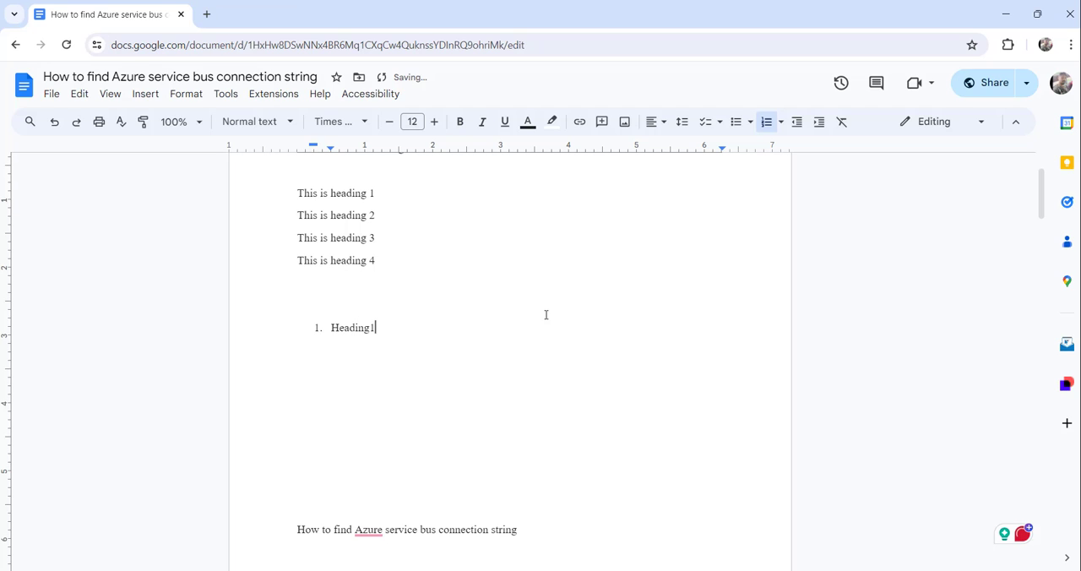
pyautogui.press('enter')
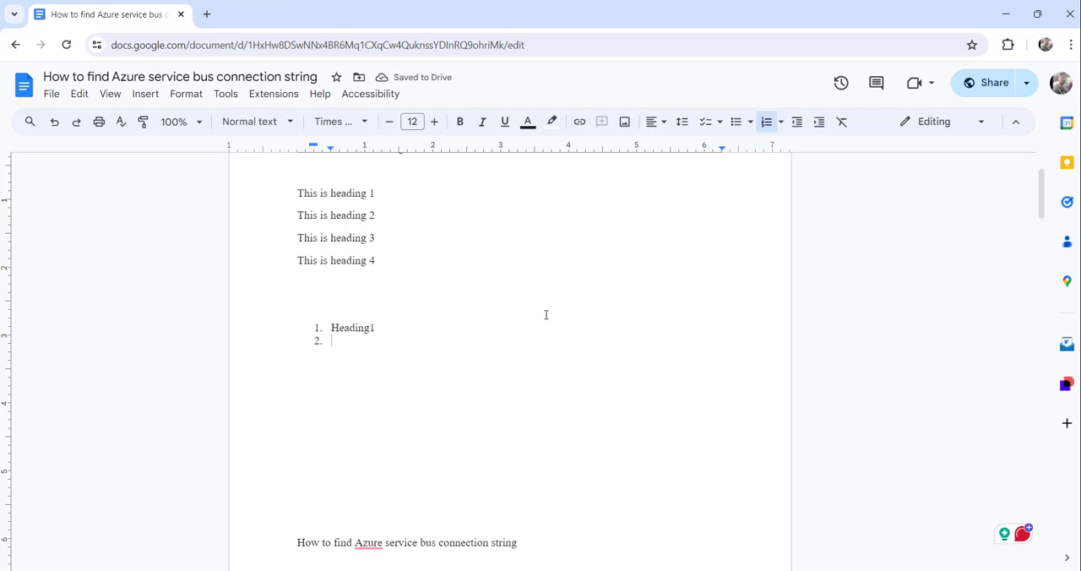
pyautogui.write('Head')
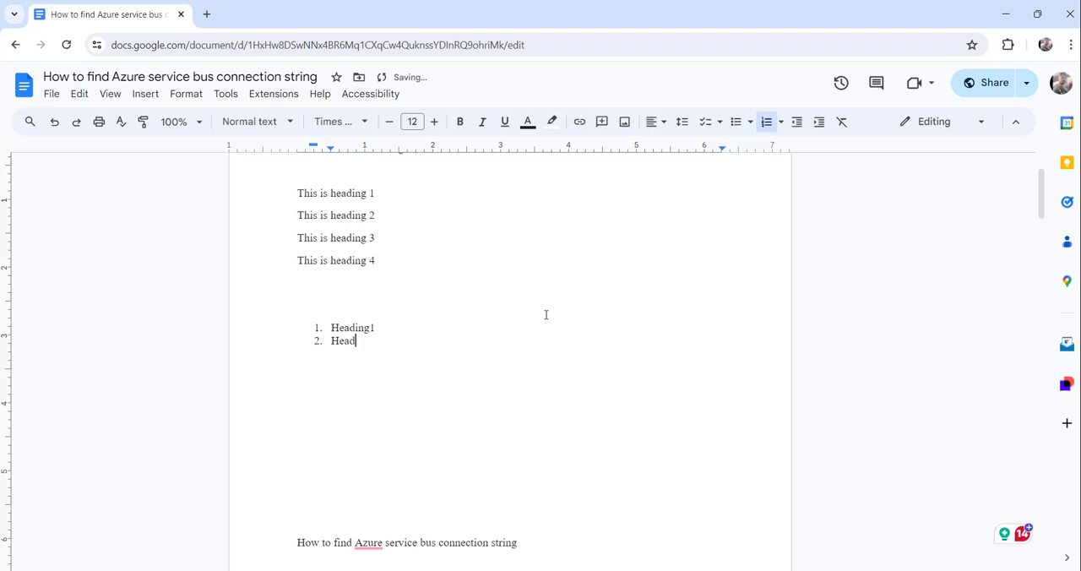
pyautogui.write('ing 2')
pyautogui.write('H')
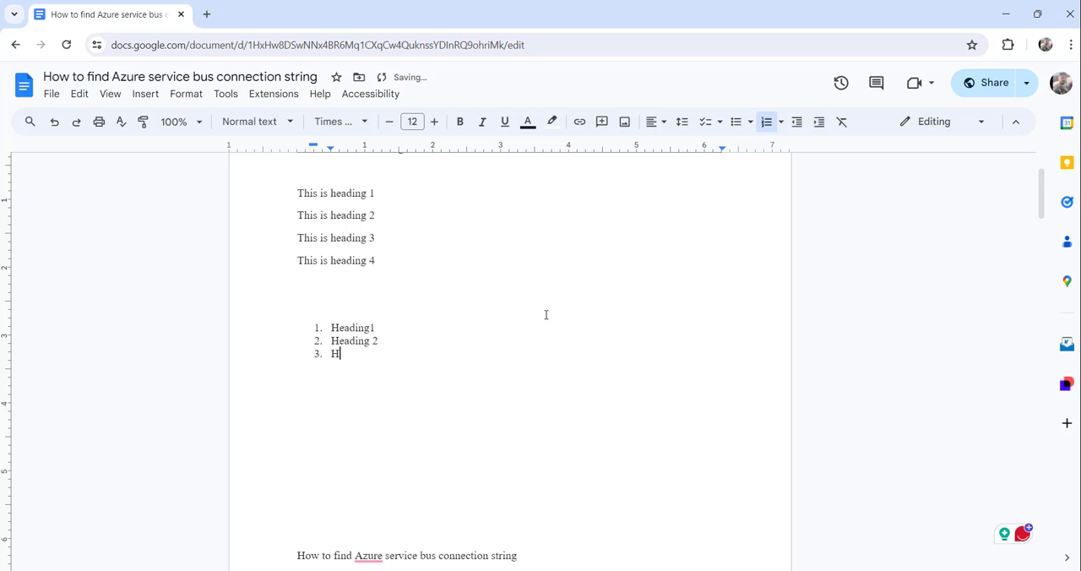
# Correct the mistyped third item to Heading3 and add Heading4 as the fourth item.
pyautogui.write('eADING')
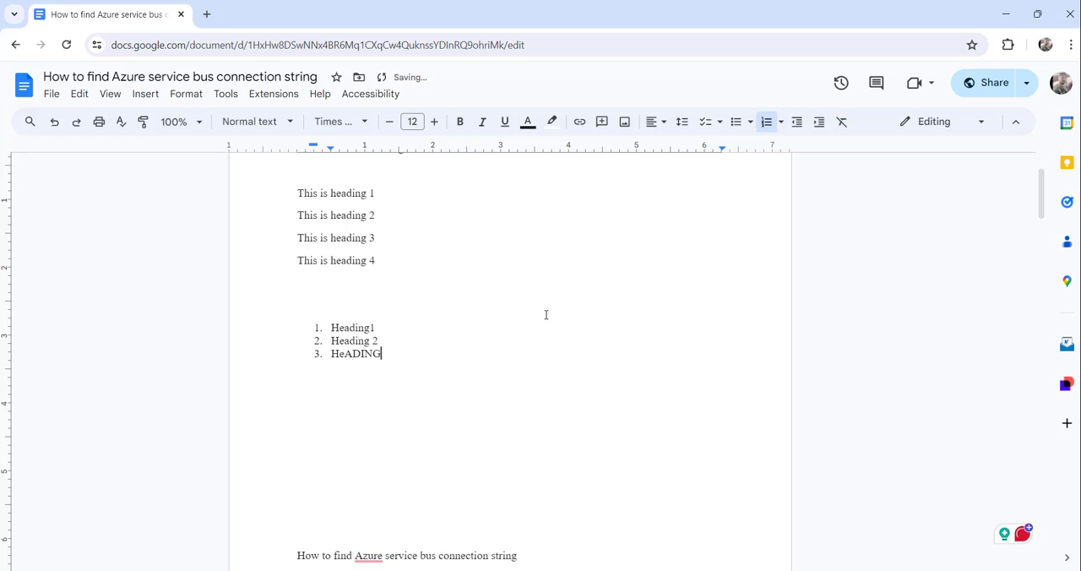
pyautogui.press('backspace')
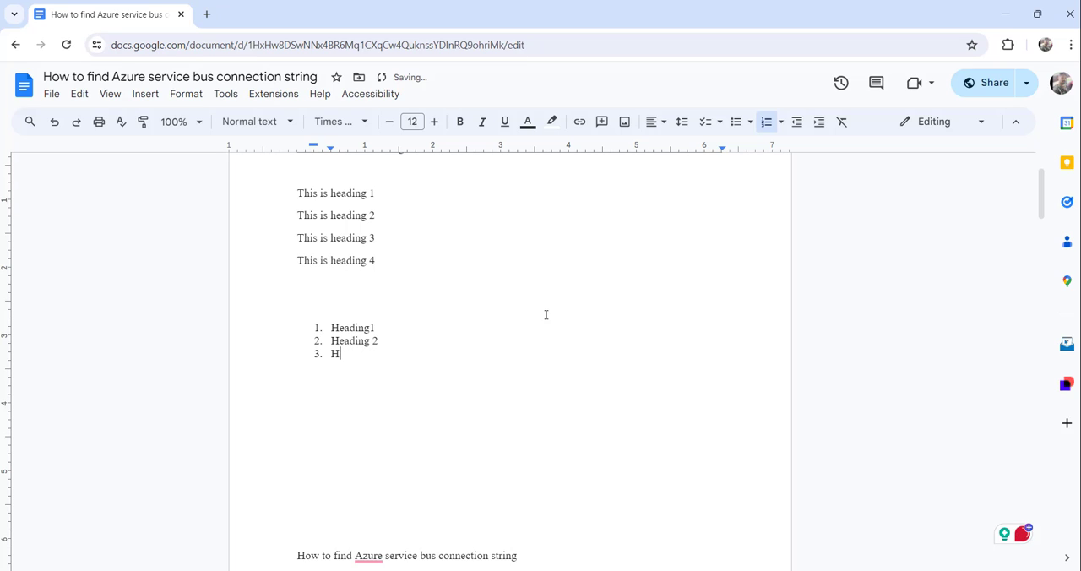
pyautogui.write('EAD')
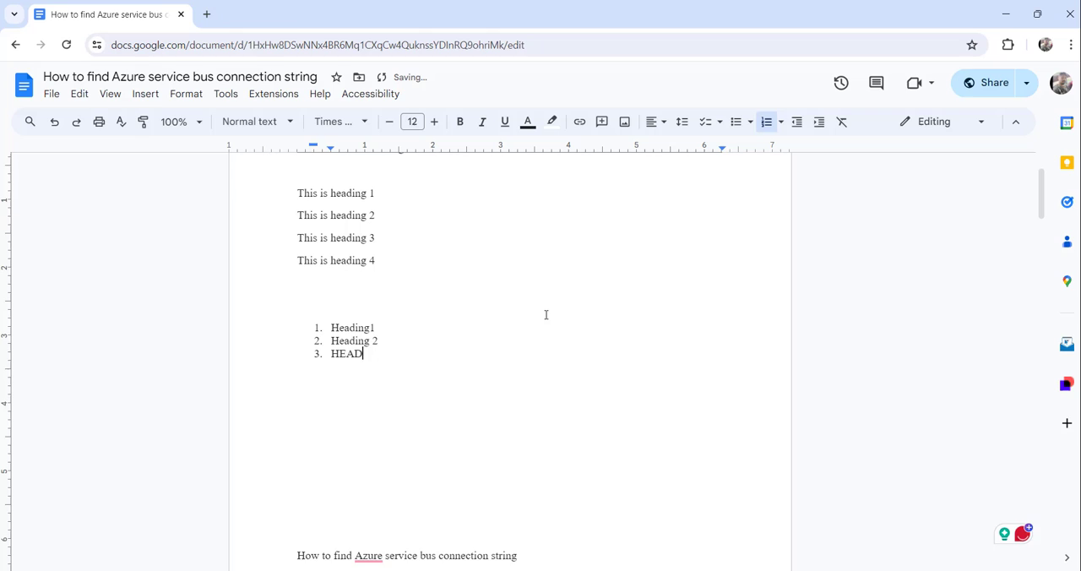
pyautogui.press('Backspace')
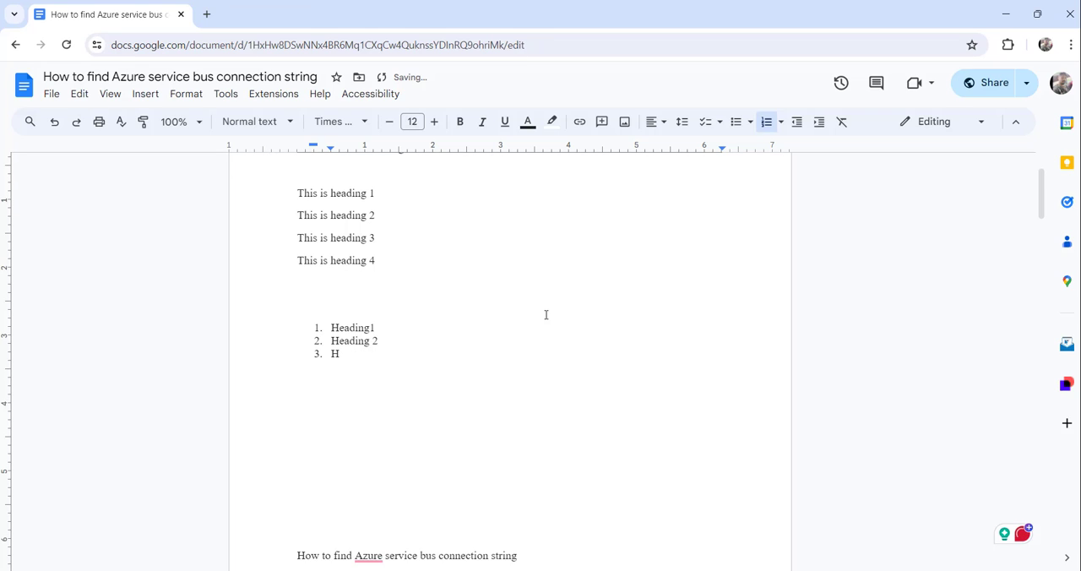
pyautogui.write('eading')
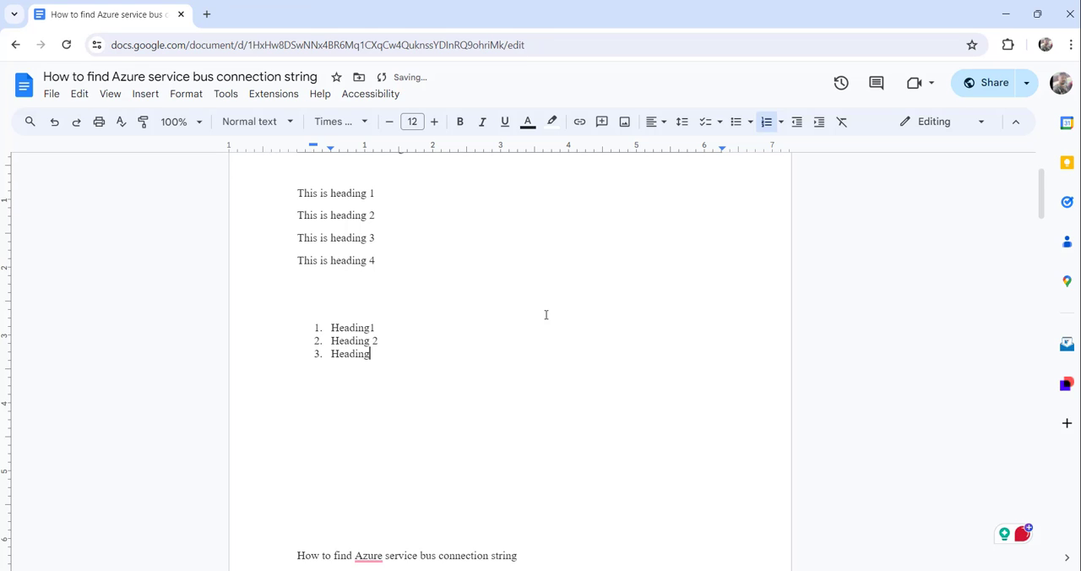
pyautogui.press('enter')
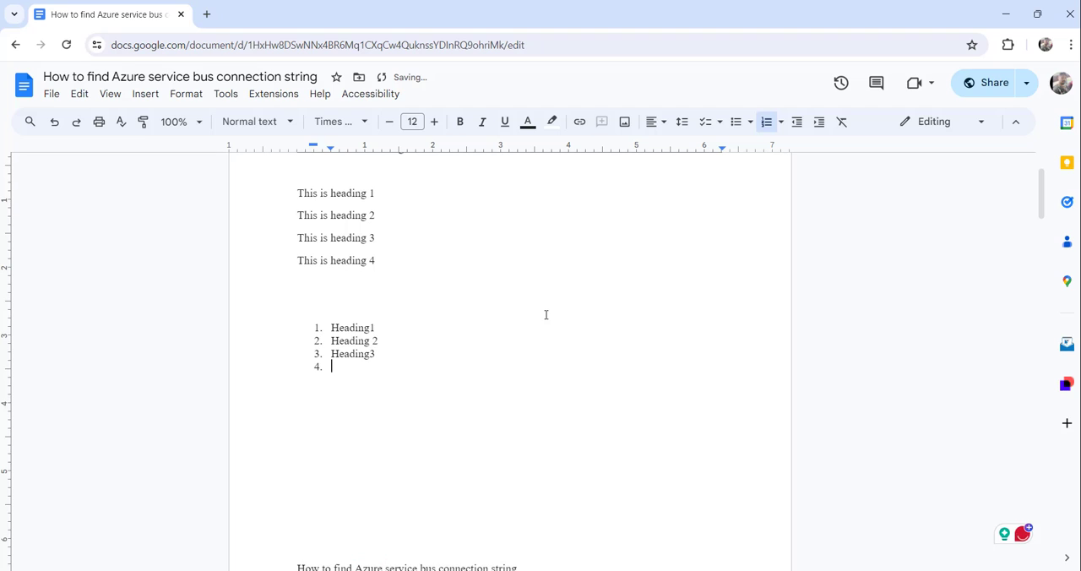
pyautogui.write('Headin')
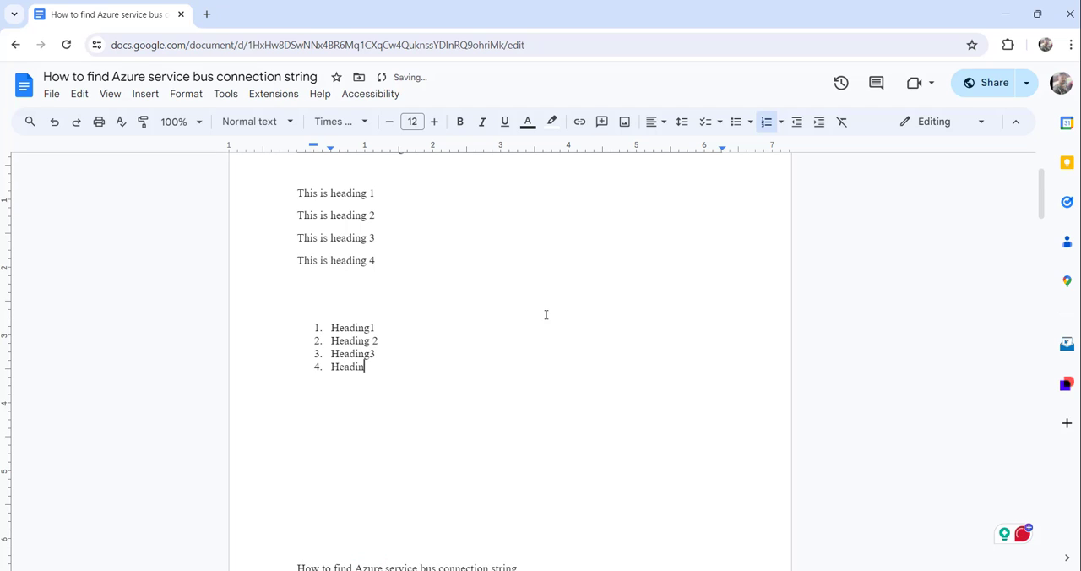
pyautogui.write('g4')
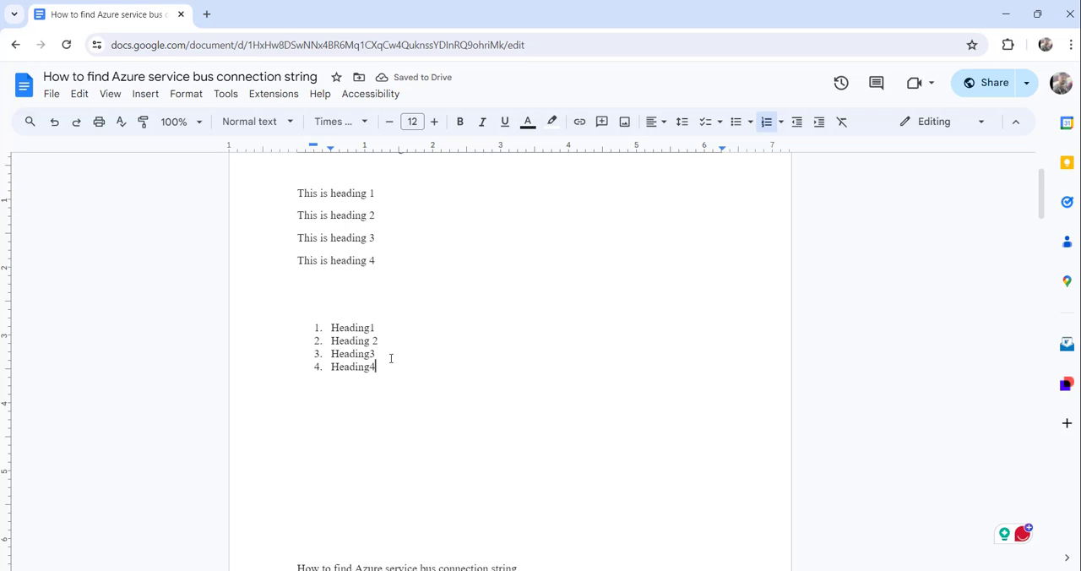
pyautogui.moveTo(390, 363)
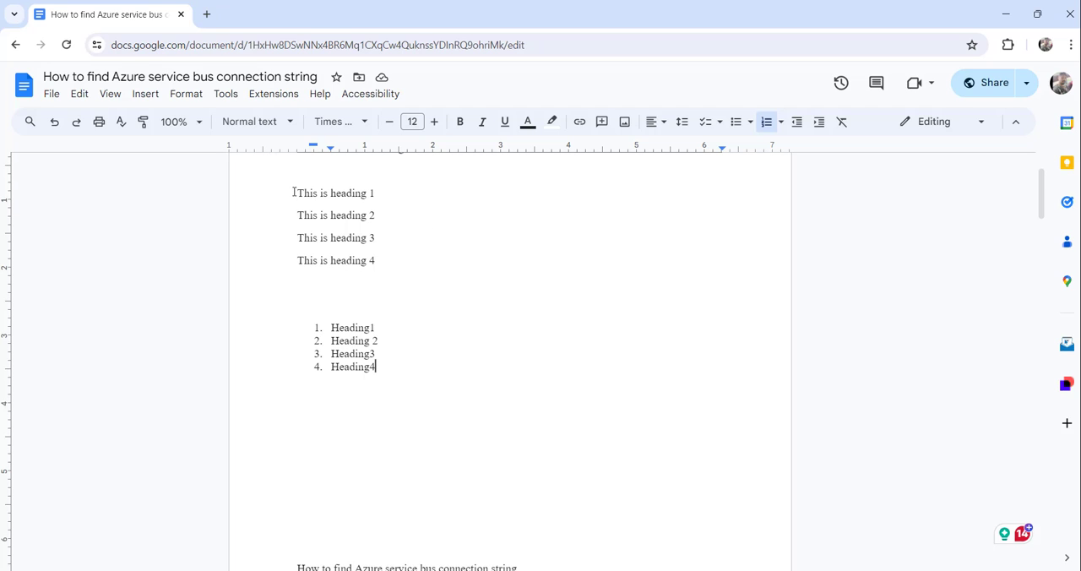
# Number the four 'This is heading' lines in 1. a. i. style, then undo the numbering.
pyautogui.moveTo(297, 192); pyautogui.dragTo(378, 260)
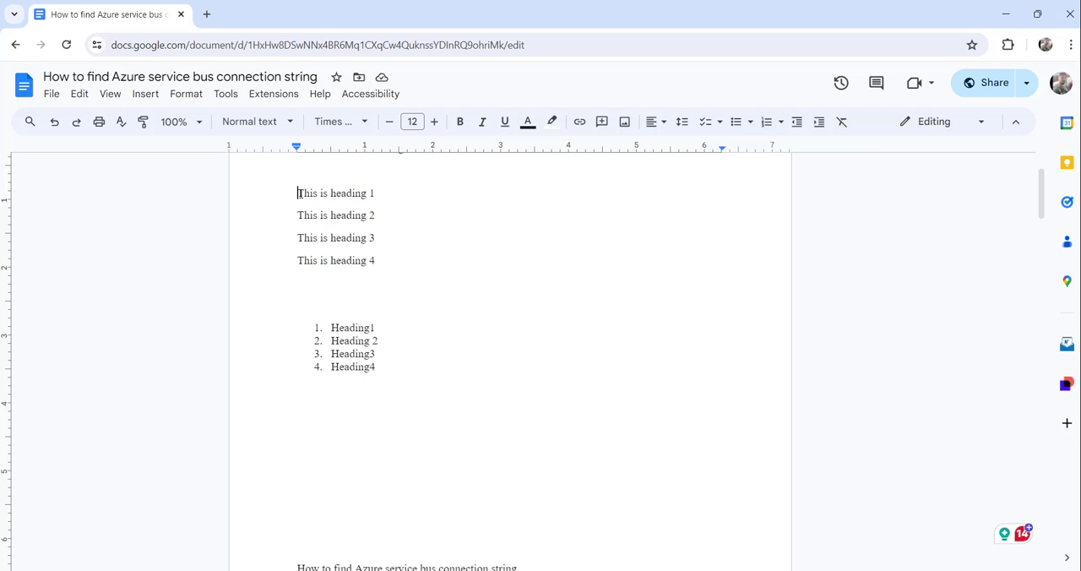
pyautogui.moveTo(298, 192); pyautogui.dragTo(375, 260)
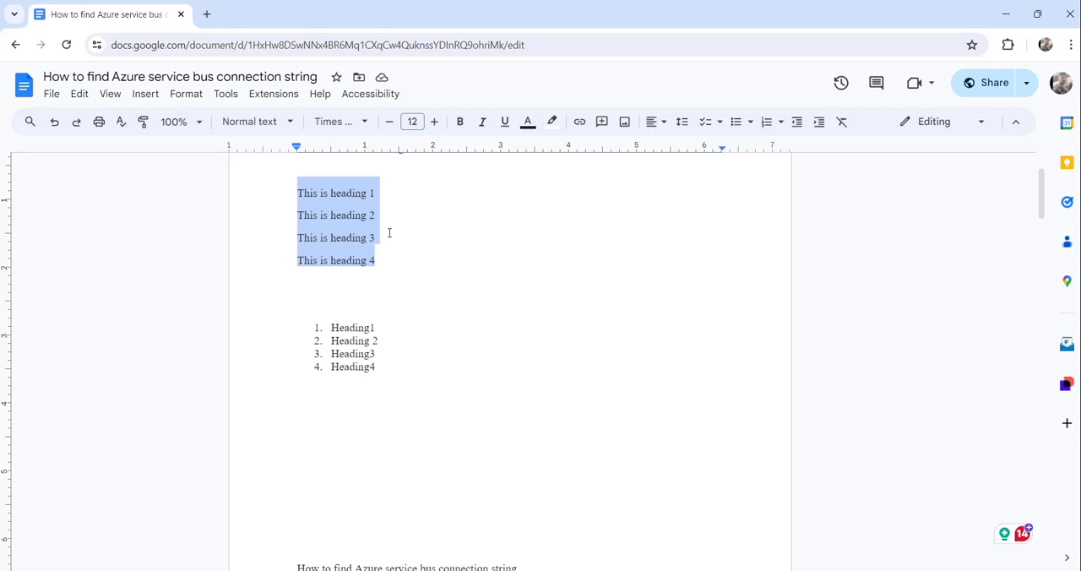
pyautogui.click(186, 95)
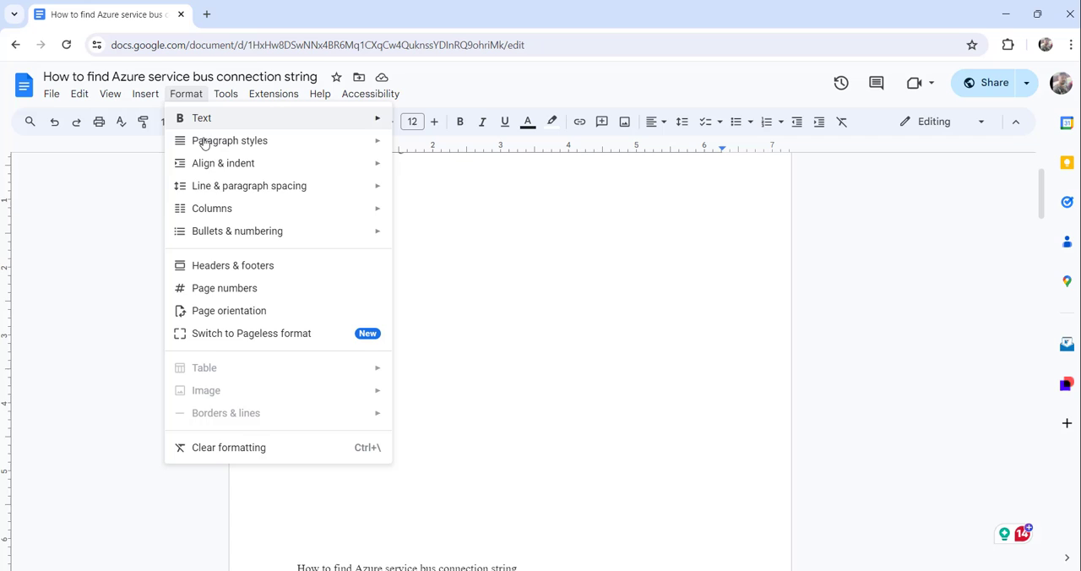
pyautogui.moveTo(237, 230)
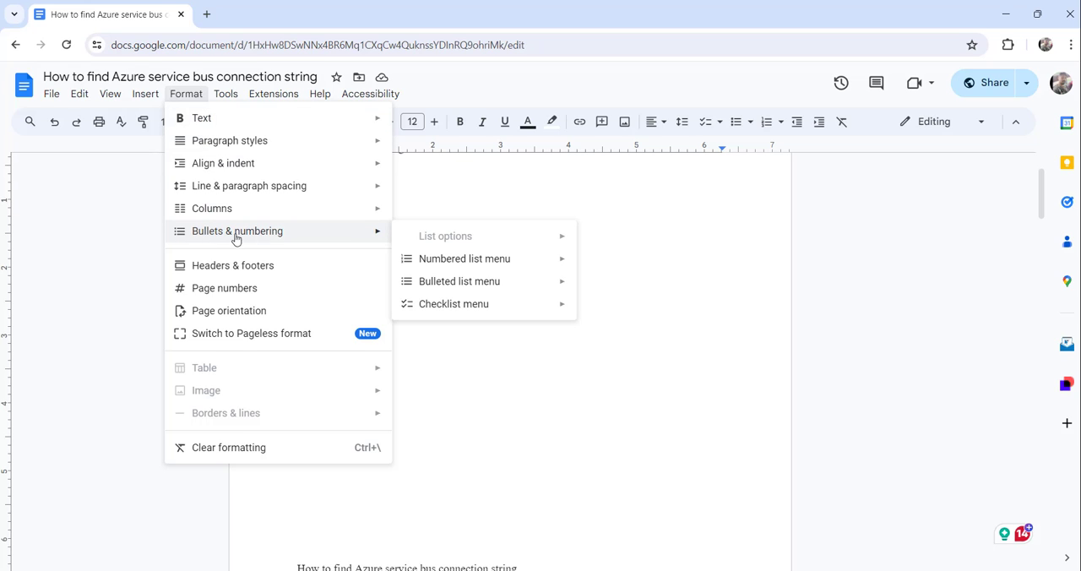
pyautogui.moveTo(326, 237)
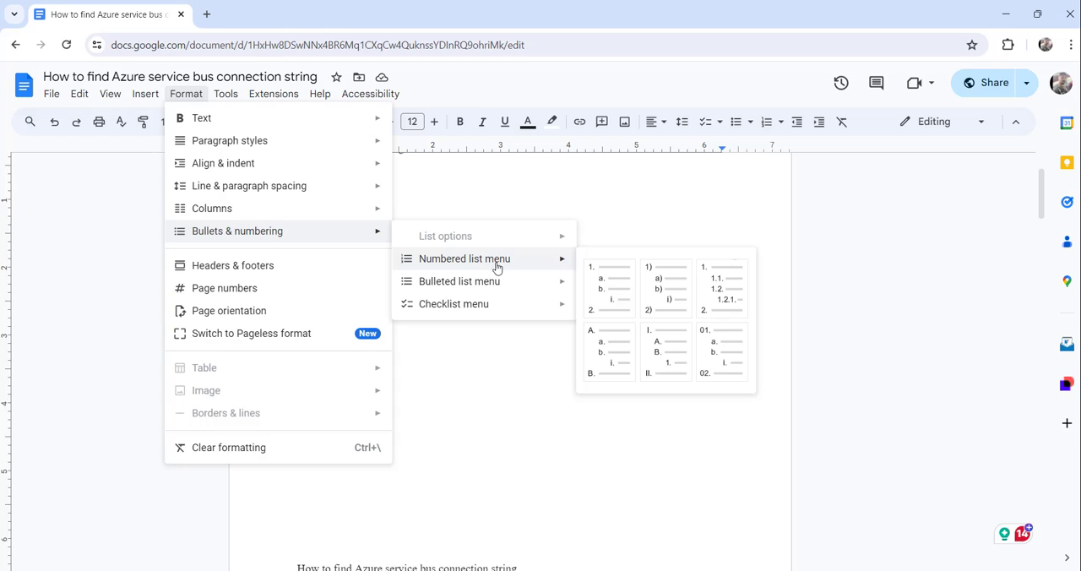
pyautogui.moveTo(608, 287)
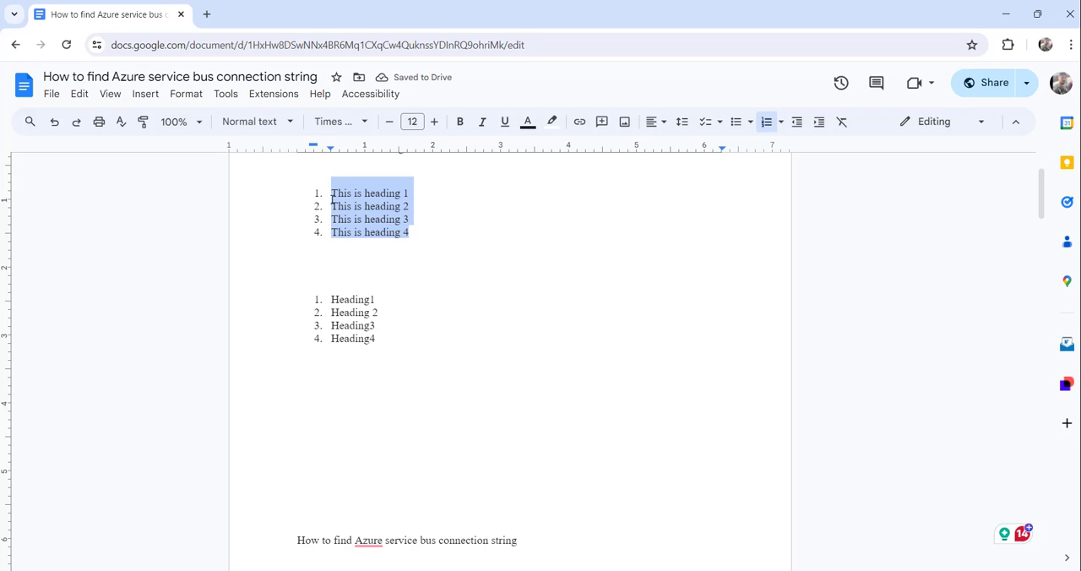
pyautogui.moveTo(423, 231)
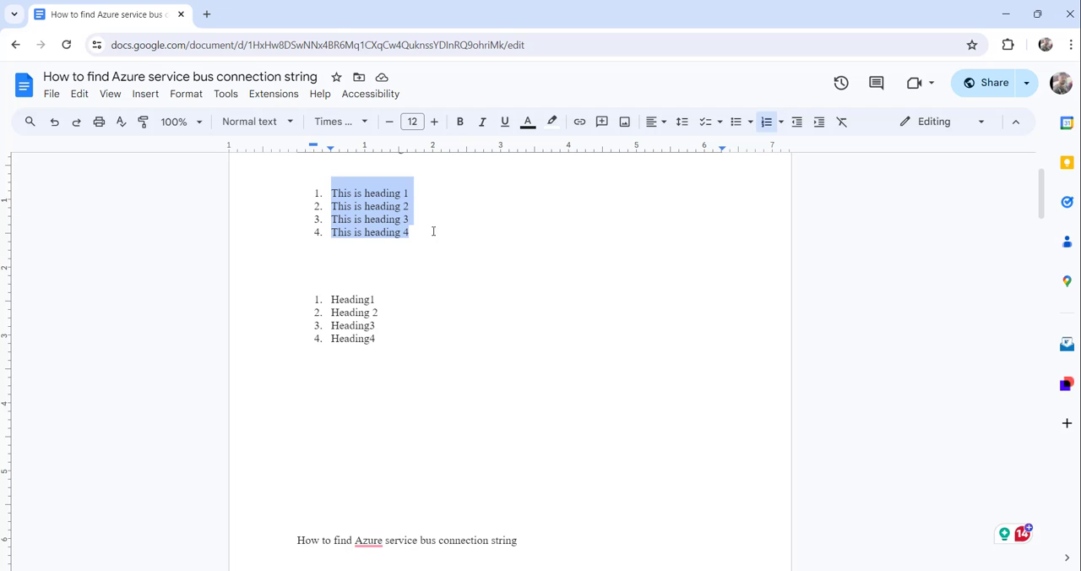
pyautogui.click(767, 121)
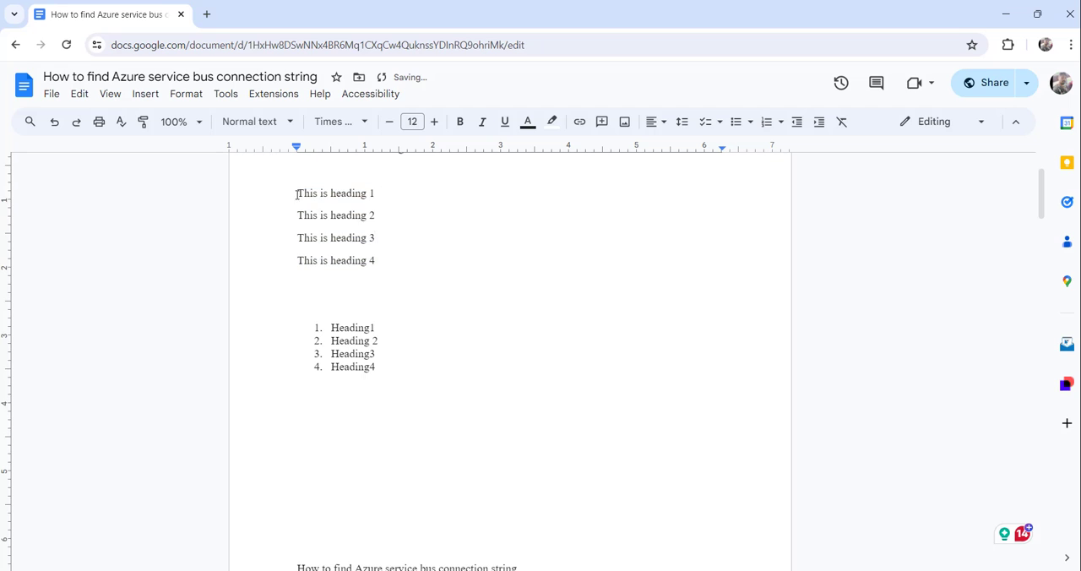
# Apply arrow-style bullets to the four 'This is heading' lines via Bullets & numbering.
pyautogui.moveTo(297, 193); pyautogui.dragTo(375, 261)
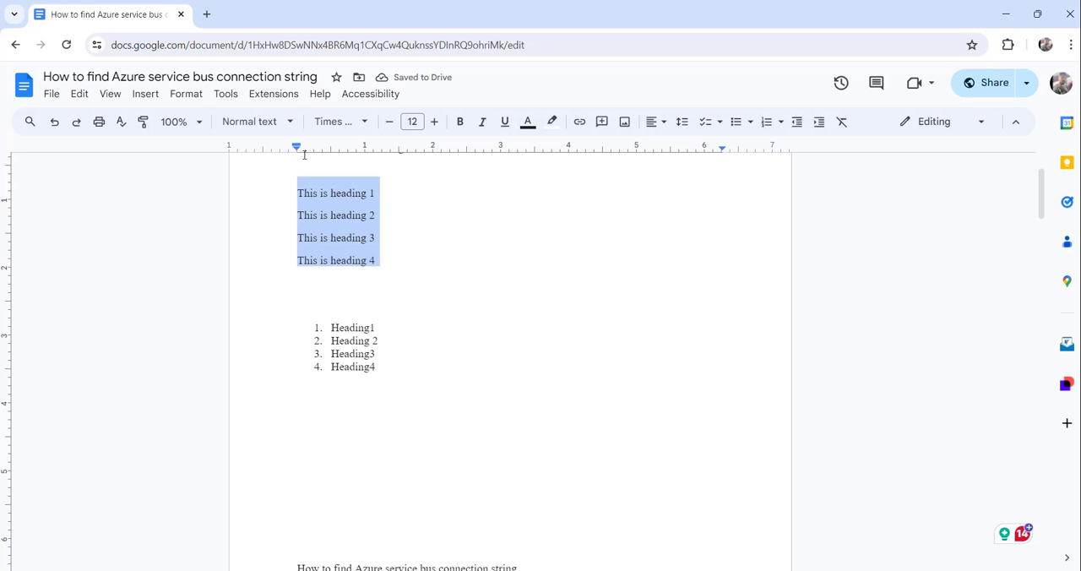
pyautogui.click(186, 95)
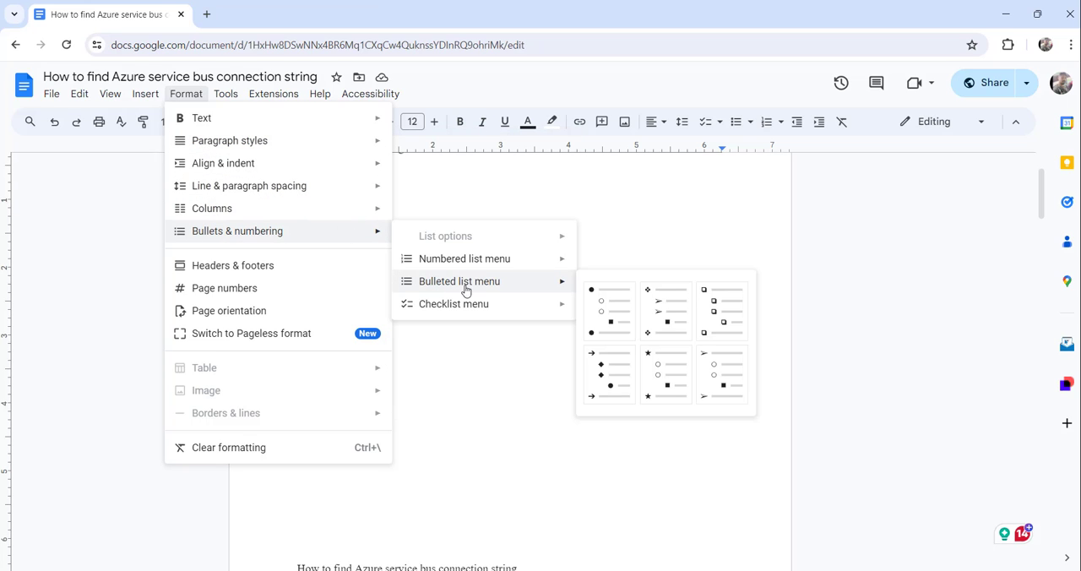
pyautogui.moveTo(608, 311)
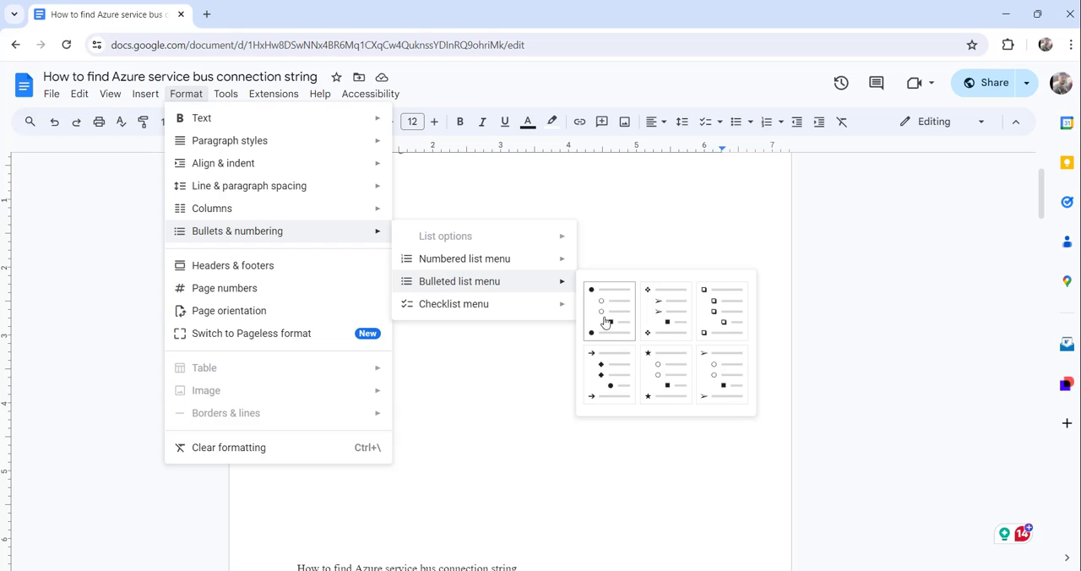
pyautogui.moveTo(607, 319)
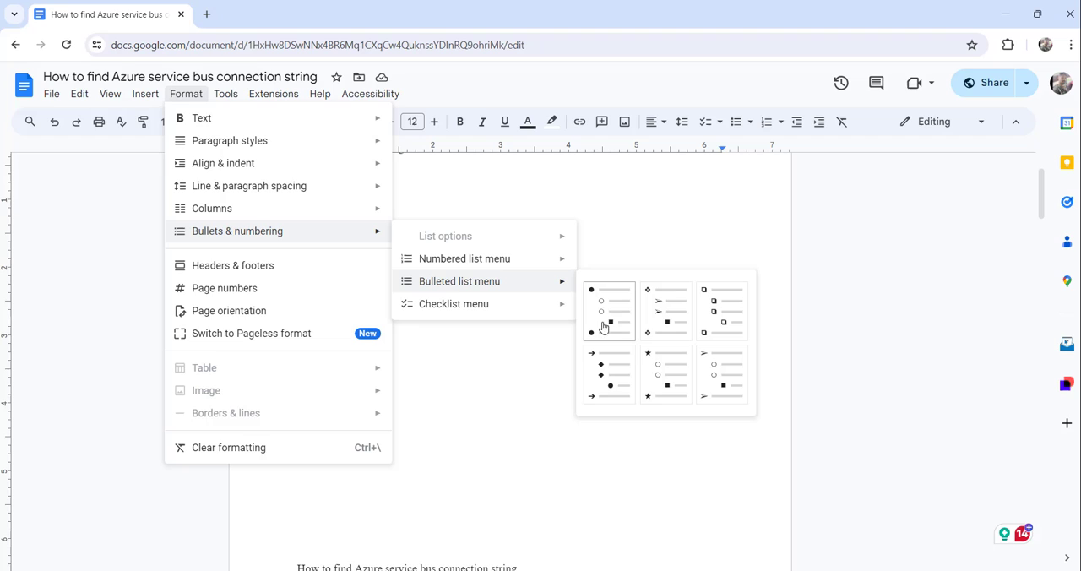
pyautogui.moveTo(603, 375)
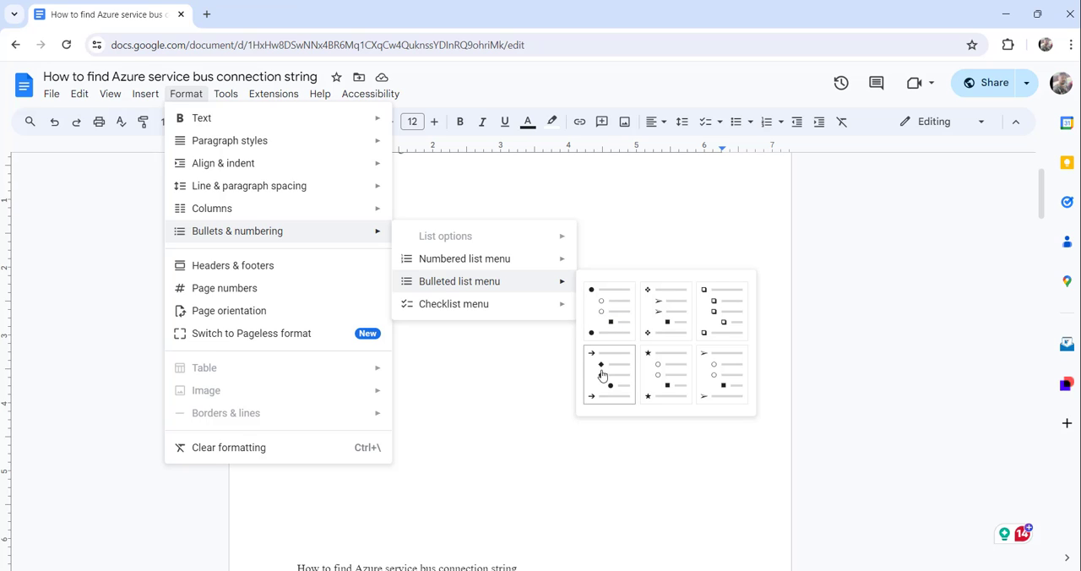
pyautogui.click(601, 375)
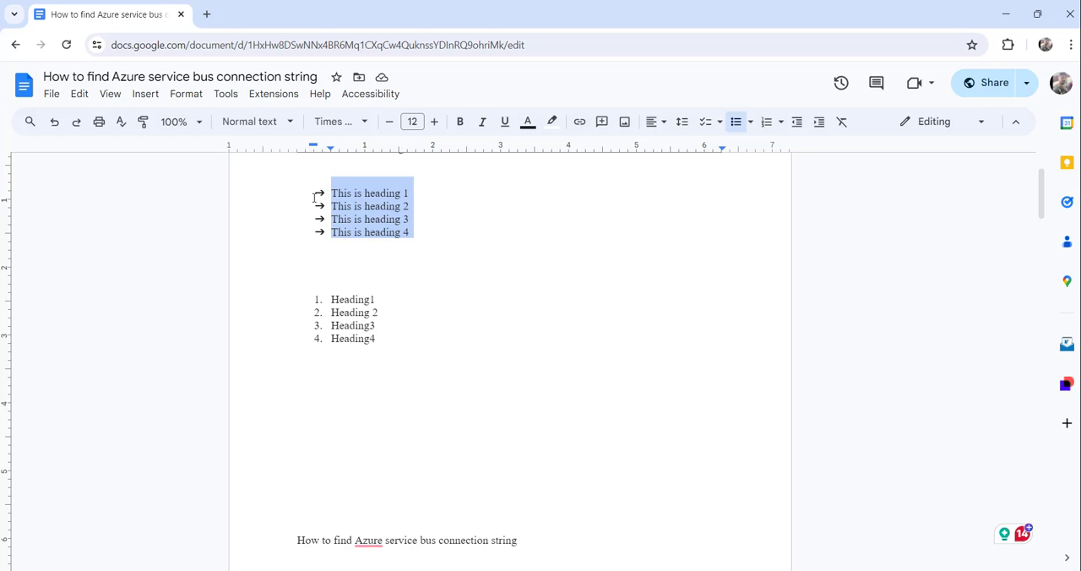
pyautogui.moveTo(436, 249)
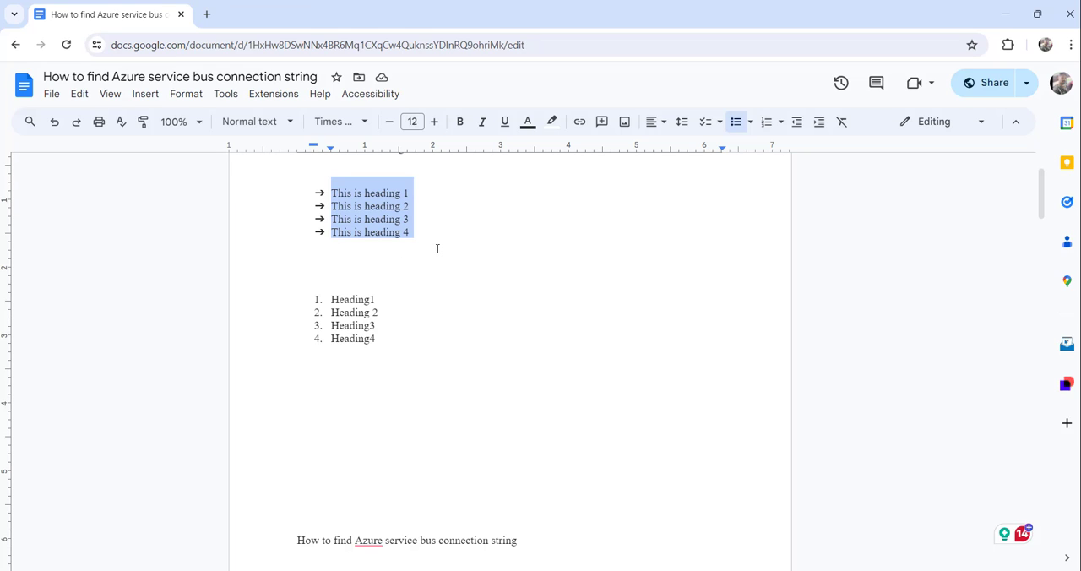